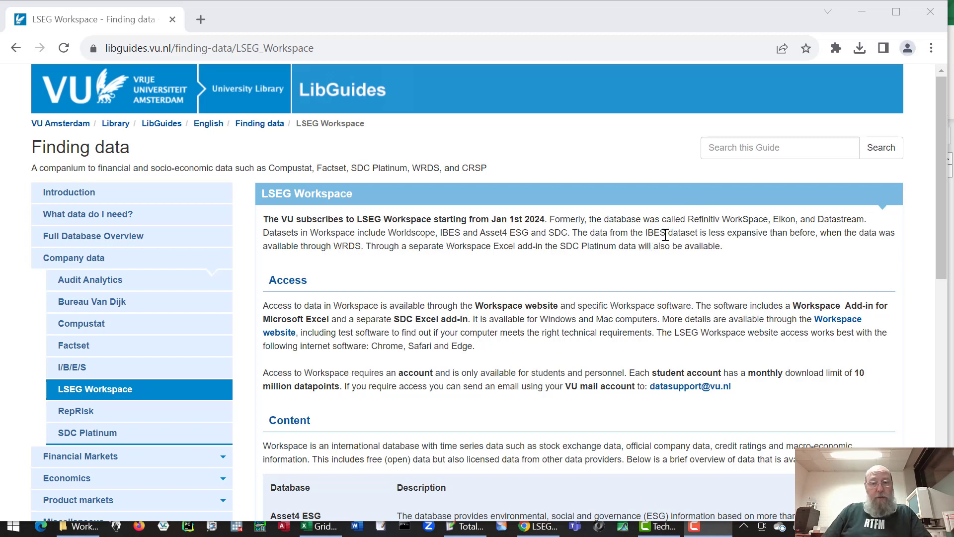
pyautogui.moveTo(637, 218)
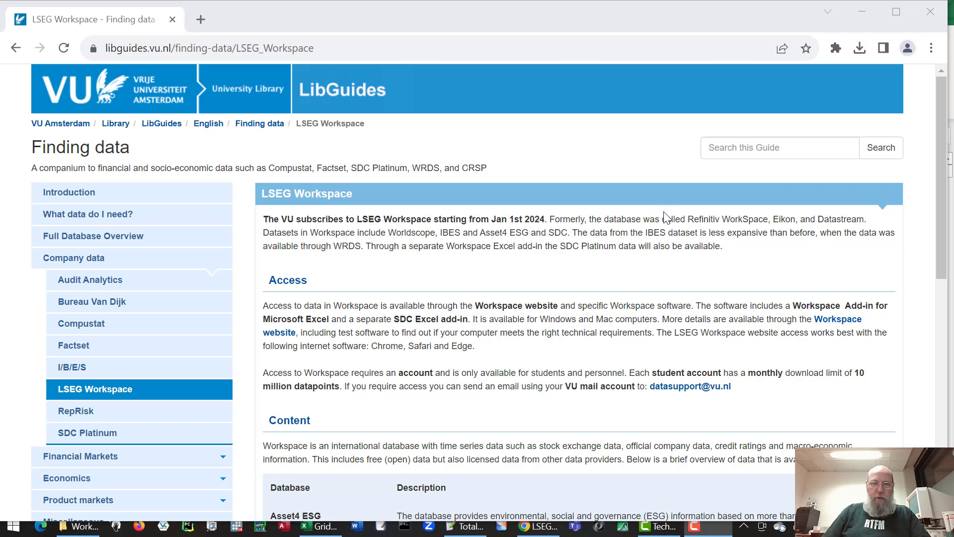
pyautogui.moveTo(672, 232)
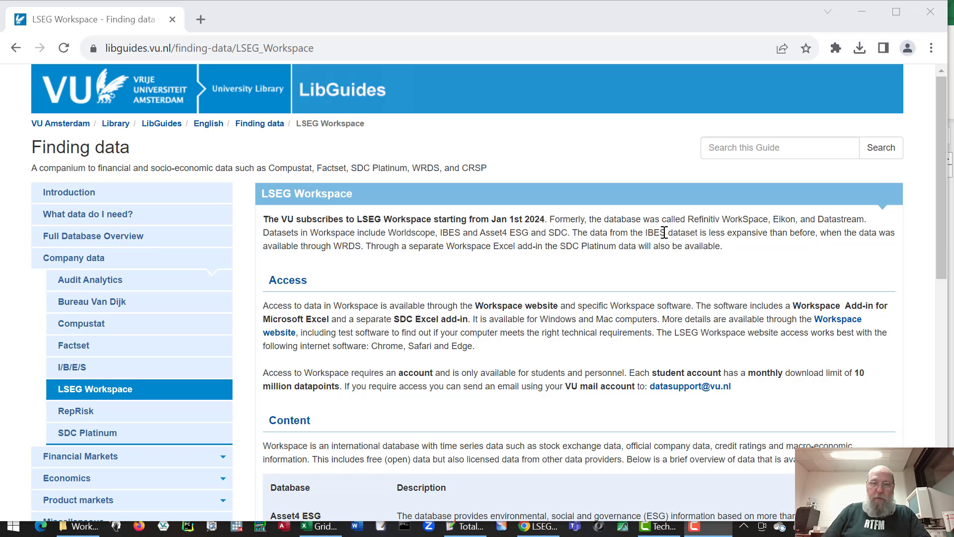
pyautogui.moveTo(618, 250)
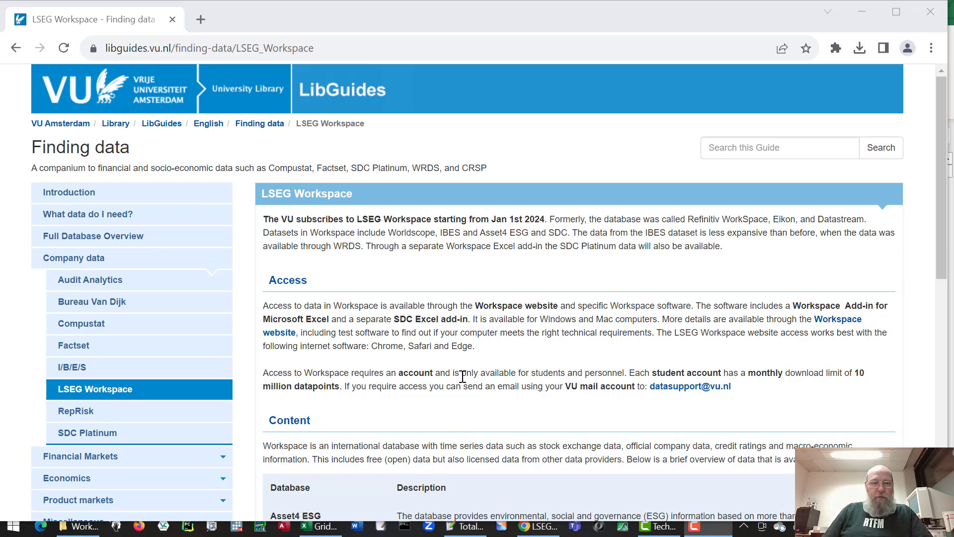
pyautogui.moveTo(467, 370)
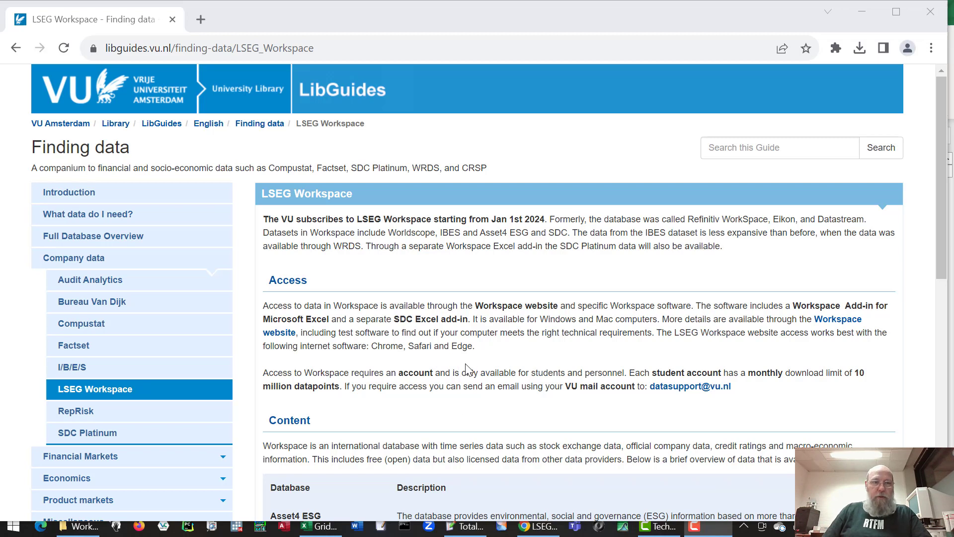
pyautogui.moveTo(465, 371)
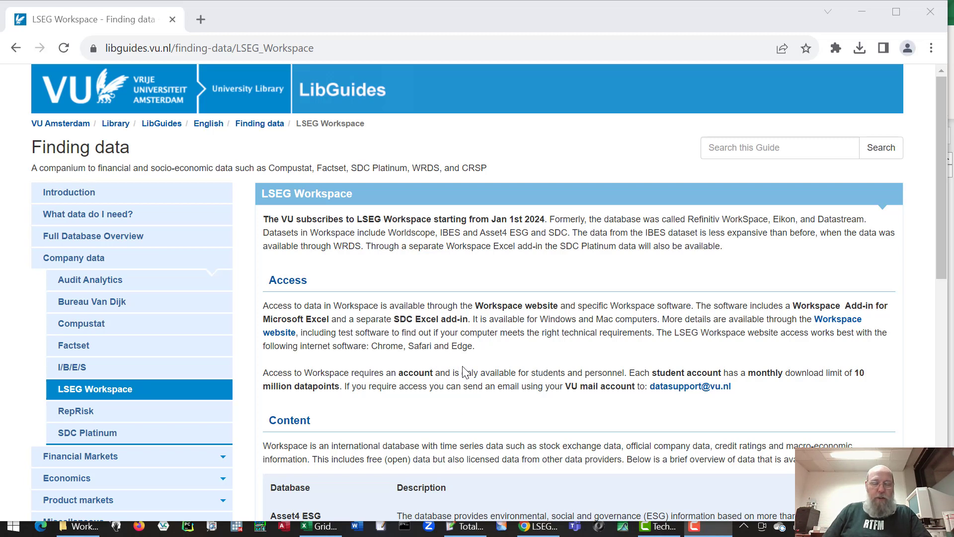
pyautogui.moveTo(421, 384)
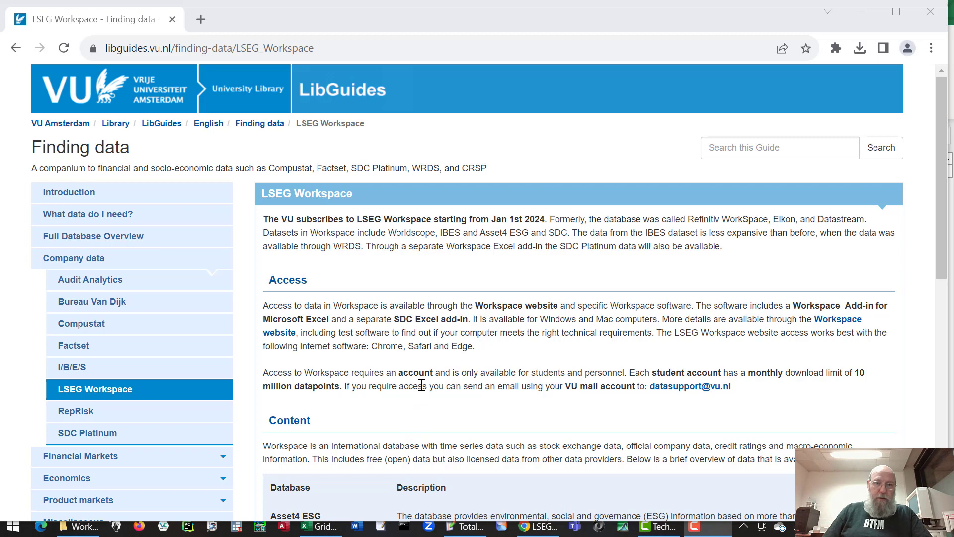
pyautogui.moveTo(781, 345)
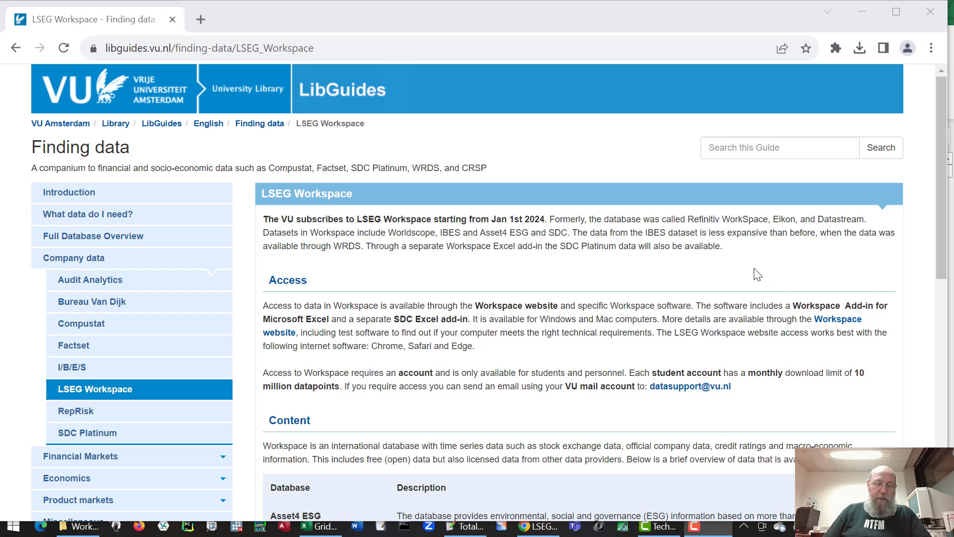
pyautogui.moveTo(382, 513)
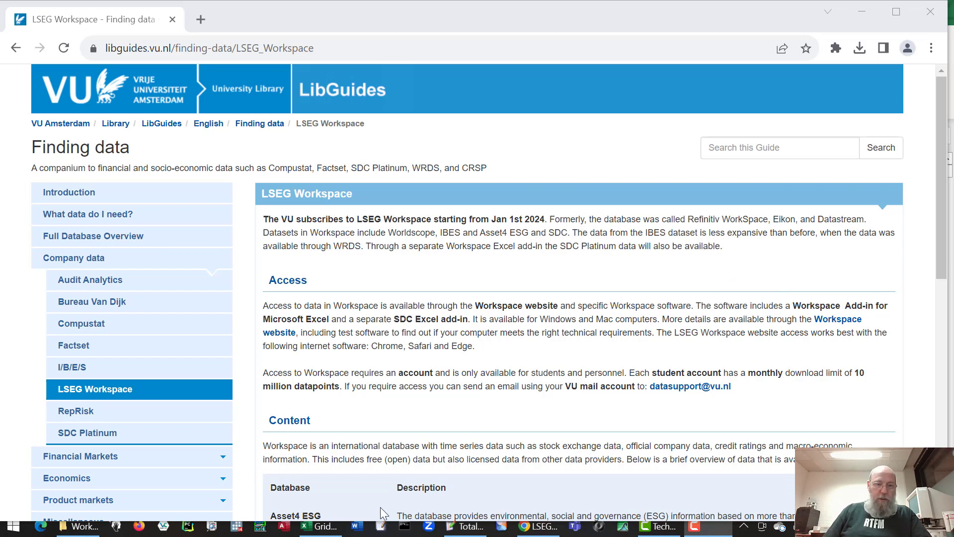
# Switch to the company-code workbook and start Workspace Sign In to get the Refinitiv login dialog
pyautogui.click(320, 525)
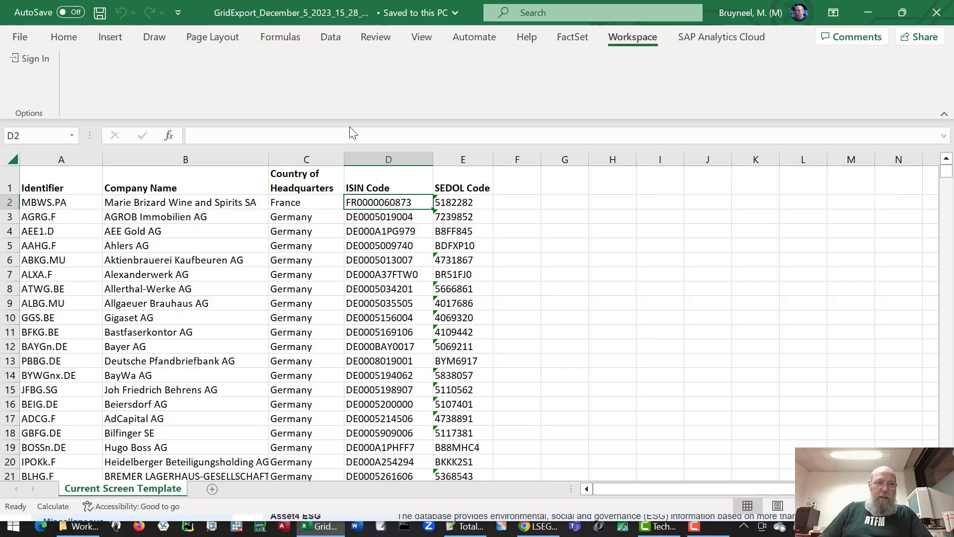
pyautogui.moveTo(616, 77)
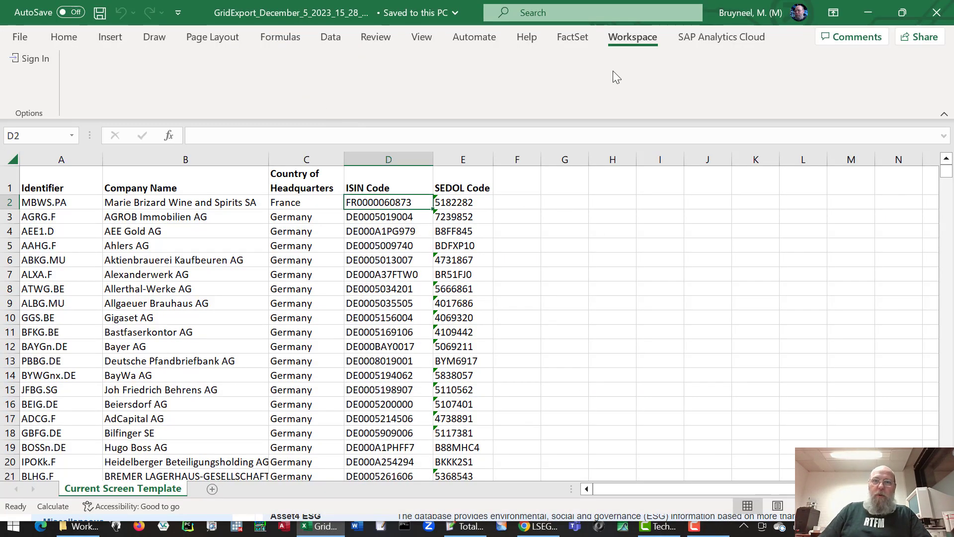
pyautogui.moveTo(635, 63)
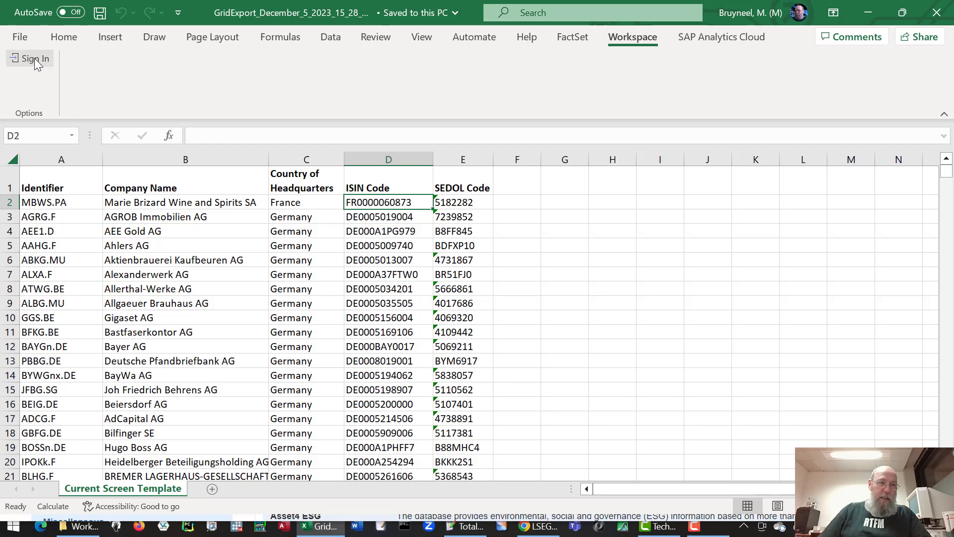
pyautogui.click(29, 59)
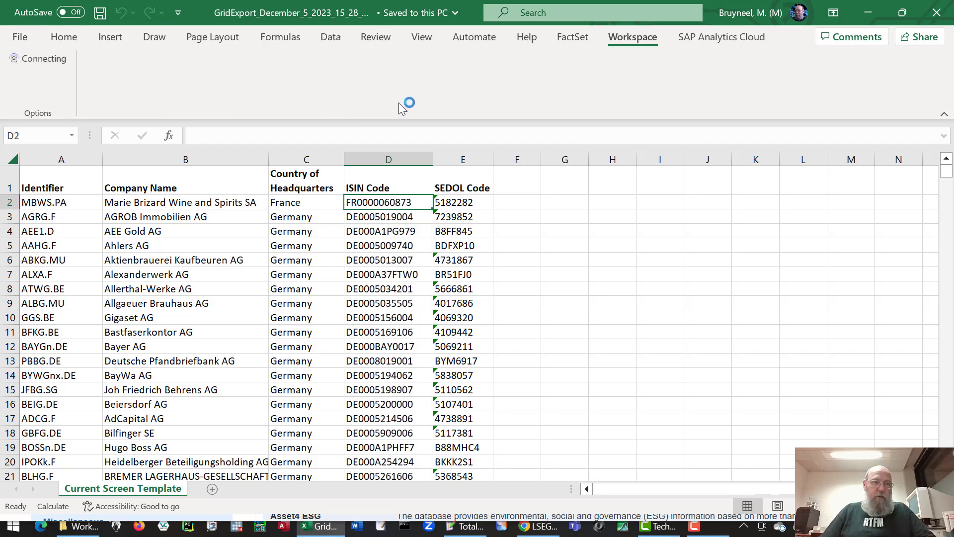
pyautogui.moveTo(450, 100)
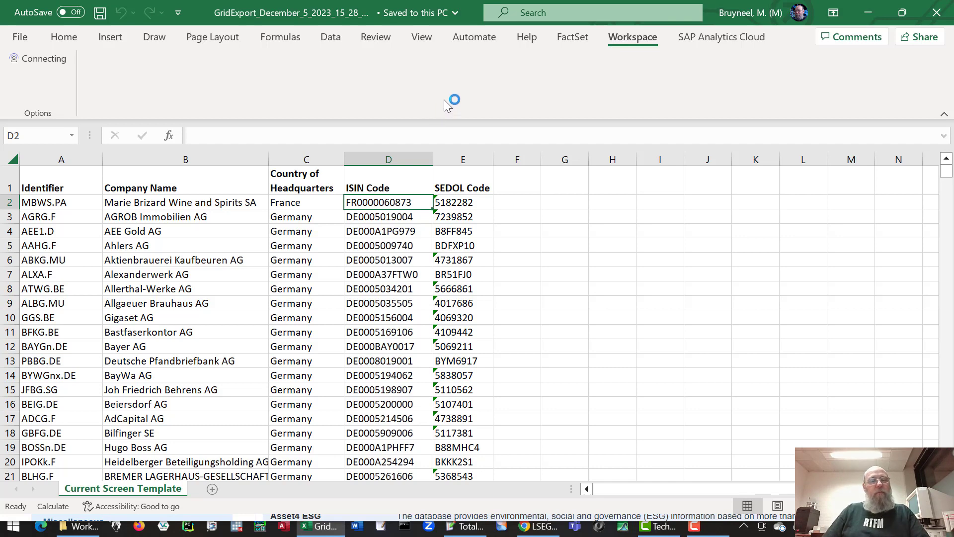
pyautogui.moveTo(493, 95)
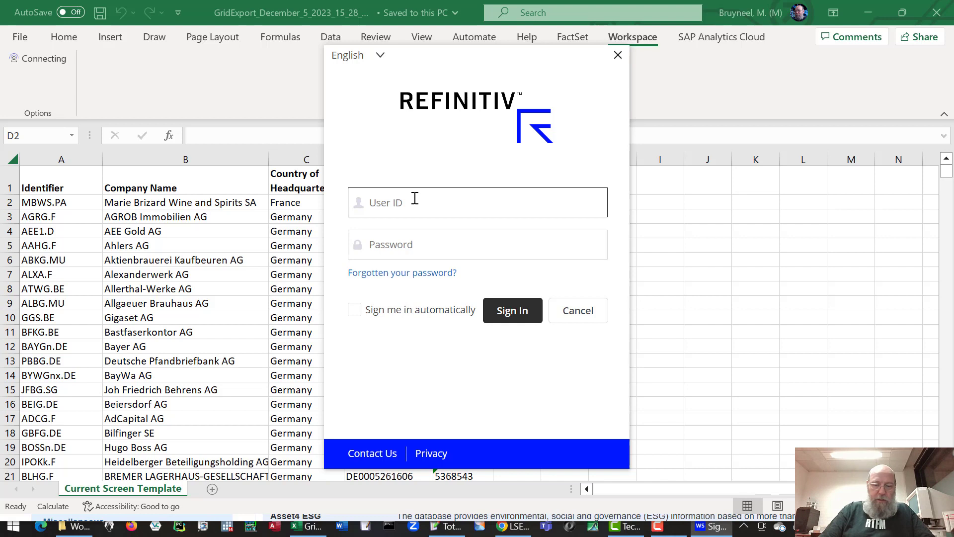
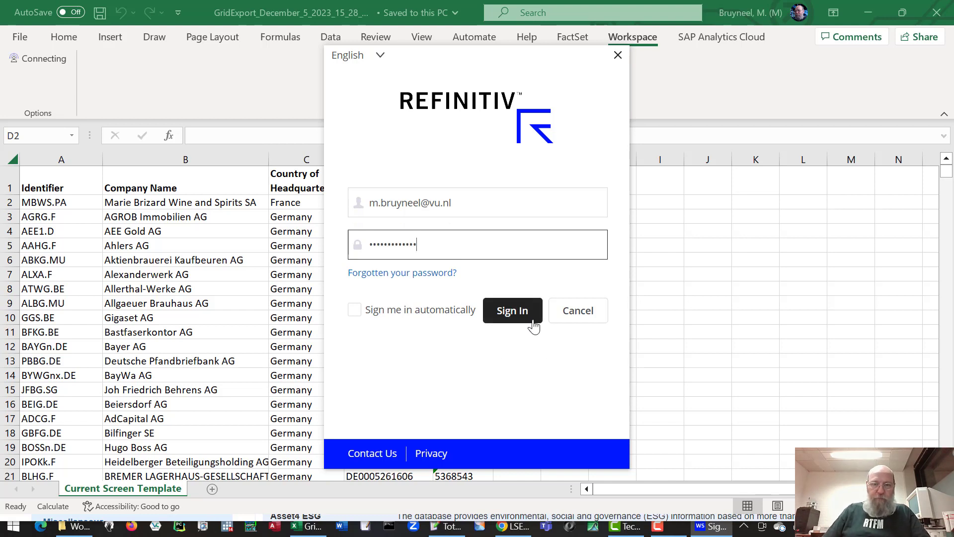
pyautogui.click(513, 310)
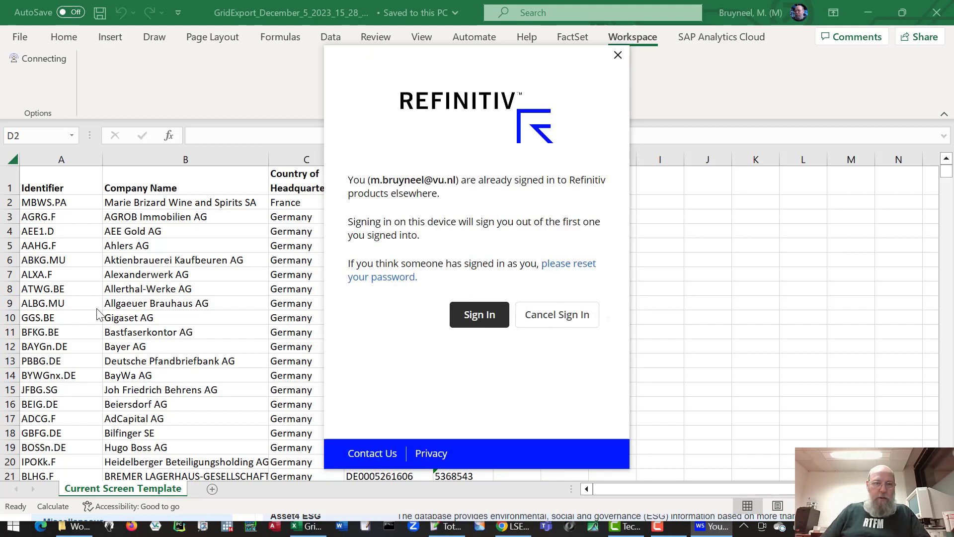
pyautogui.moveTo(486, 250)
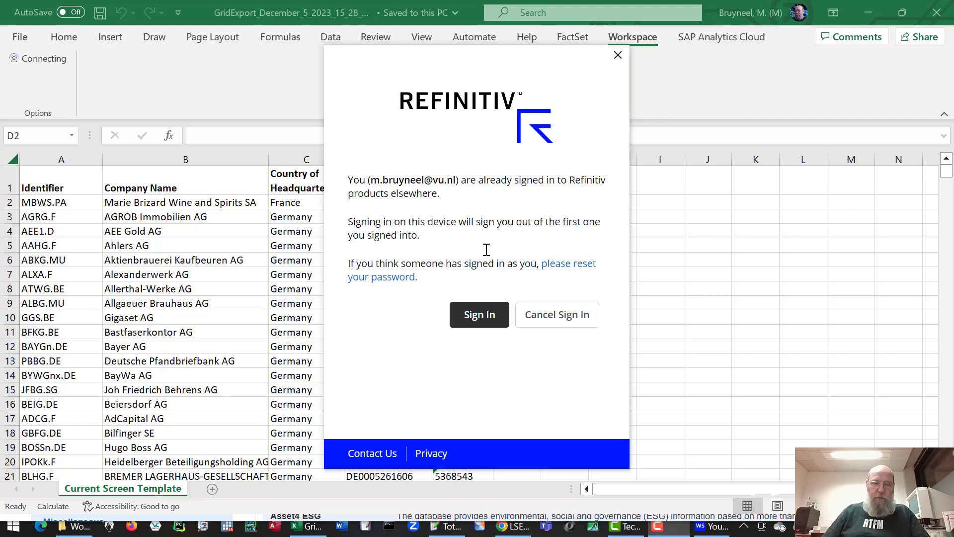
pyautogui.moveTo(605, 423)
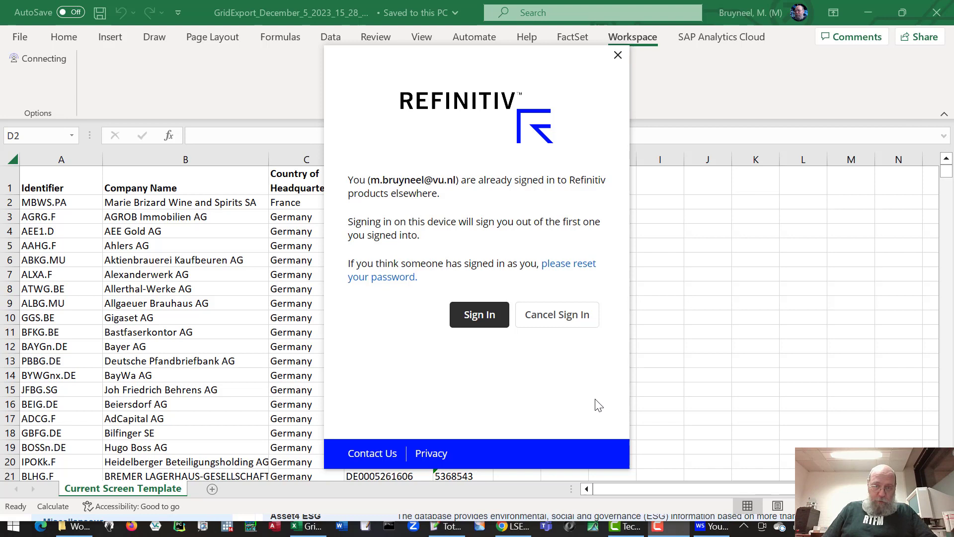
pyautogui.moveTo(307, 278)
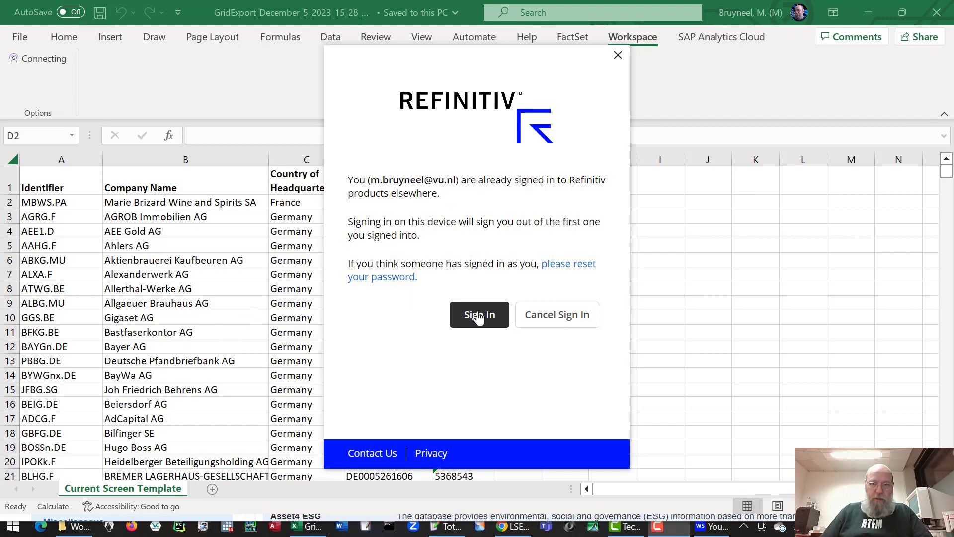
pyautogui.click(479, 315)
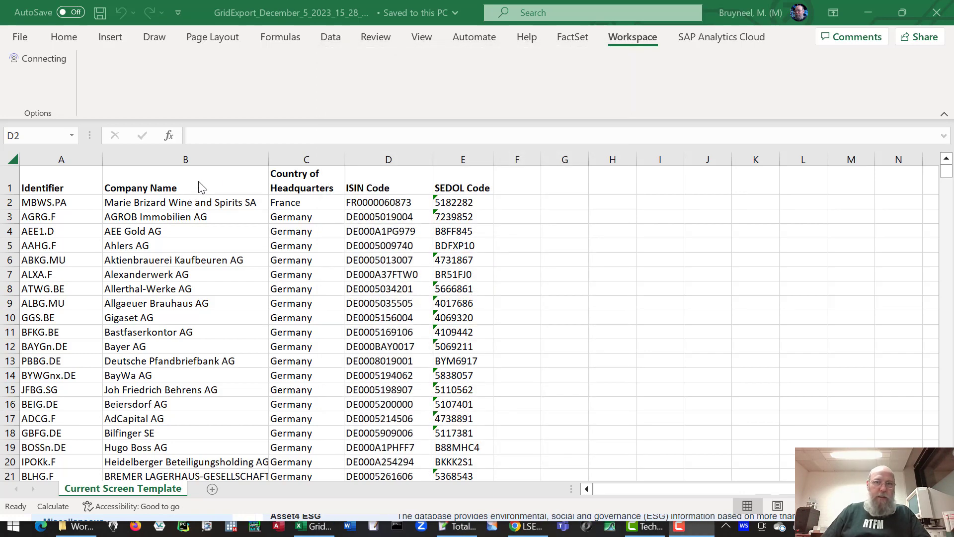
pyautogui.moveTo(289, 169)
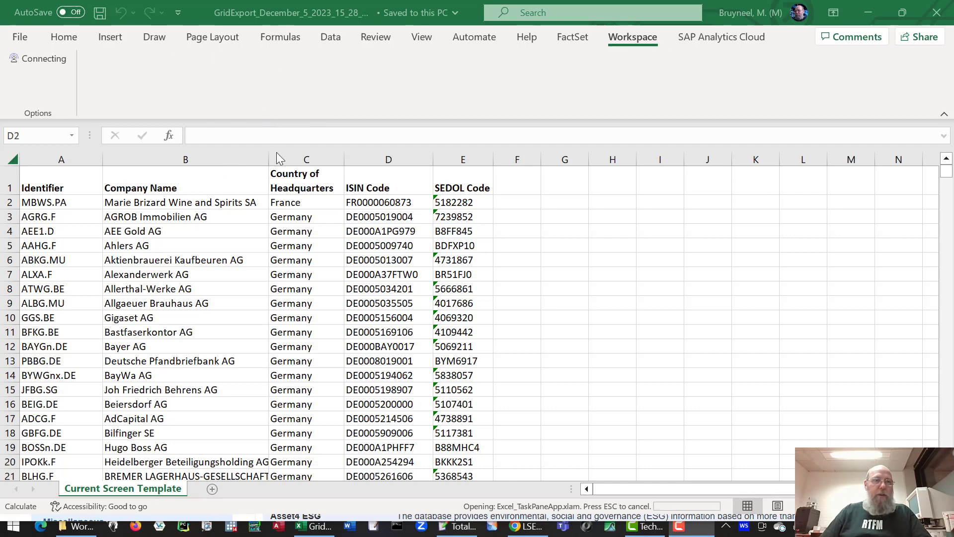
# Select cell B1 on the Filtered sheet beside the ISIN codes
pyautogui.click(388, 202)
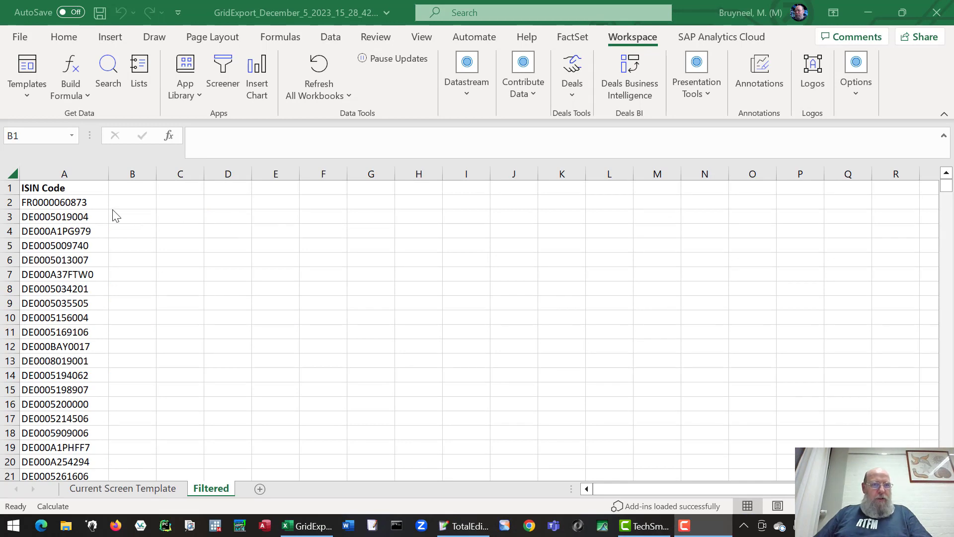
pyautogui.moveTo(68, 194)
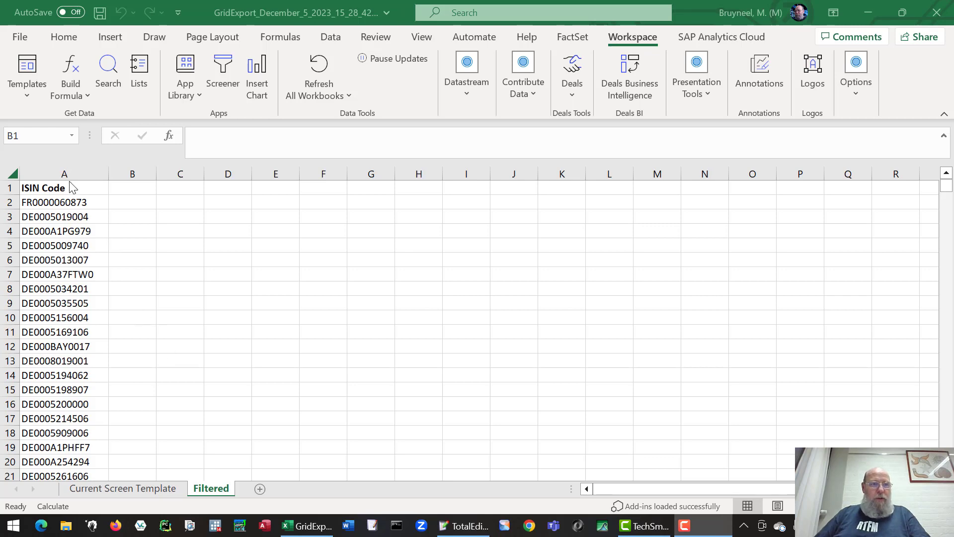
pyautogui.moveTo(109, 227)
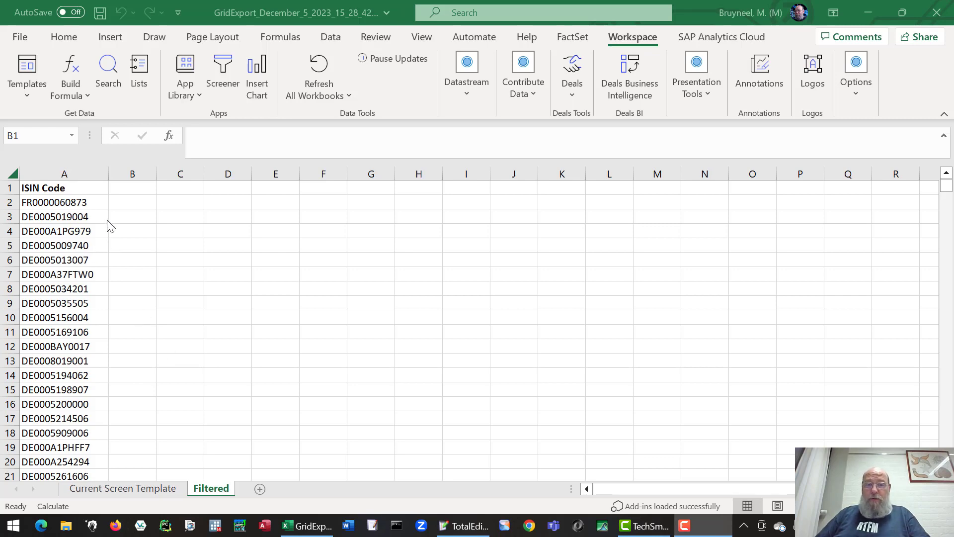
pyautogui.moveTo(465, 200)
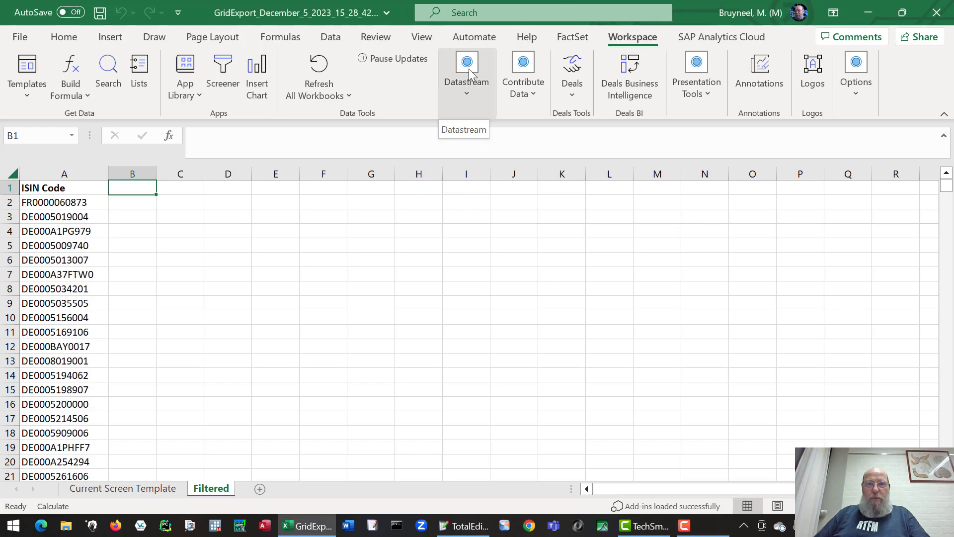
# Start a Datastream formula using ISIN range A2:A1704 as instruments and bring up the datatype Navigator
pyautogui.click(466, 77)
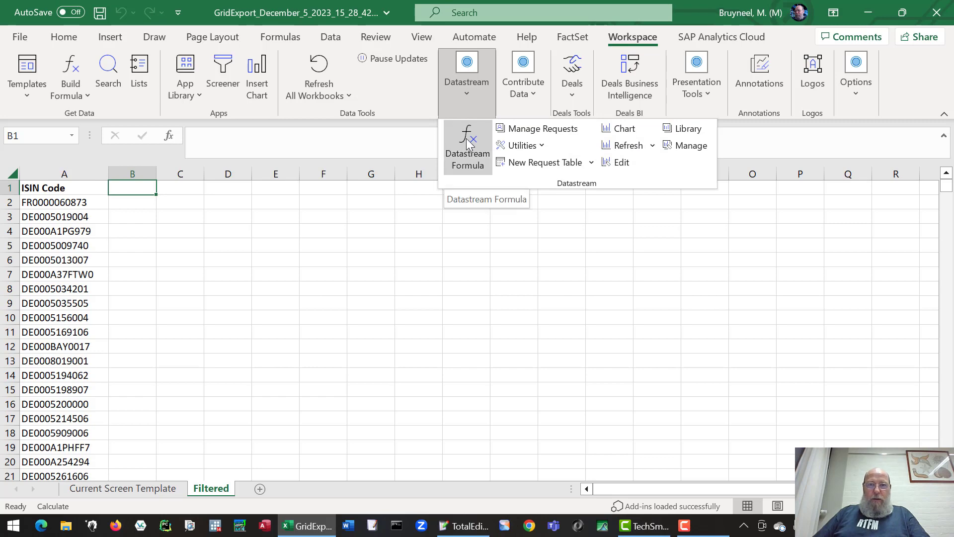
pyautogui.click(467, 148)
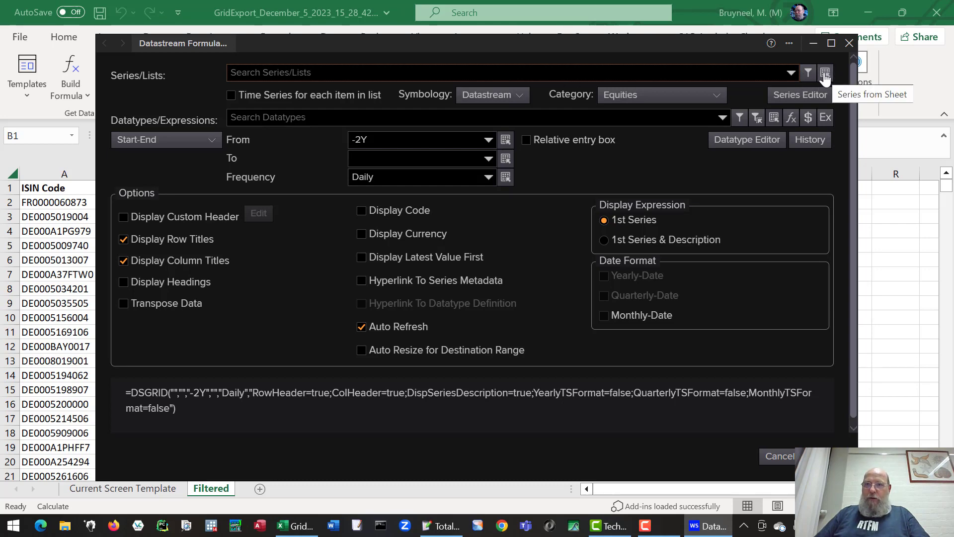
pyautogui.click(825, 73)
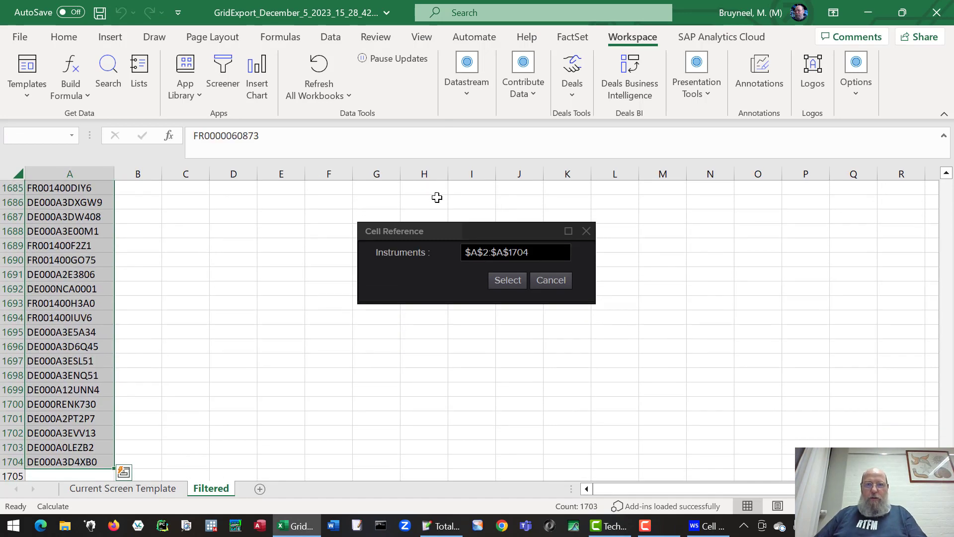
pyautogui.moveTo(444, 203)
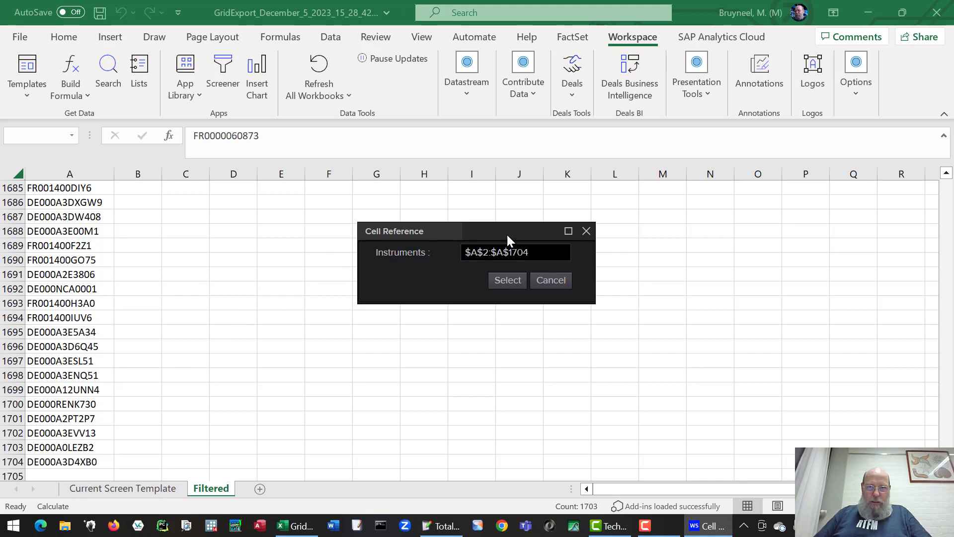
pyautogui.click(507, 280)
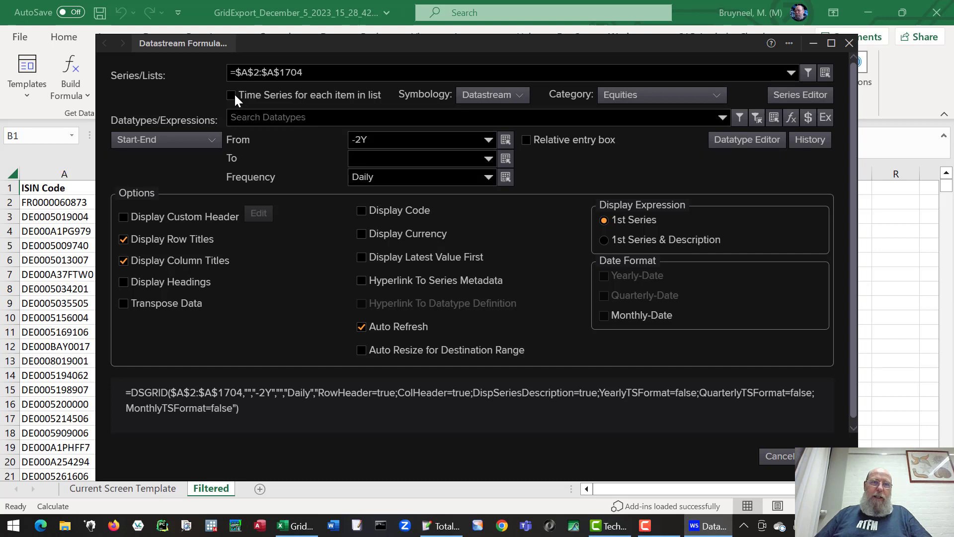
pyautogui.click(229, 95)
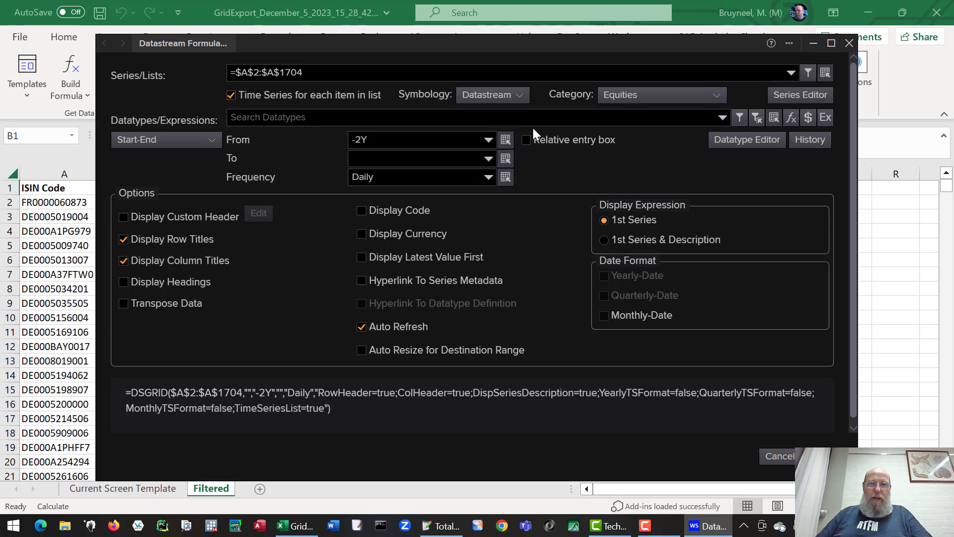
pyautogui.moveTo(682, 102)
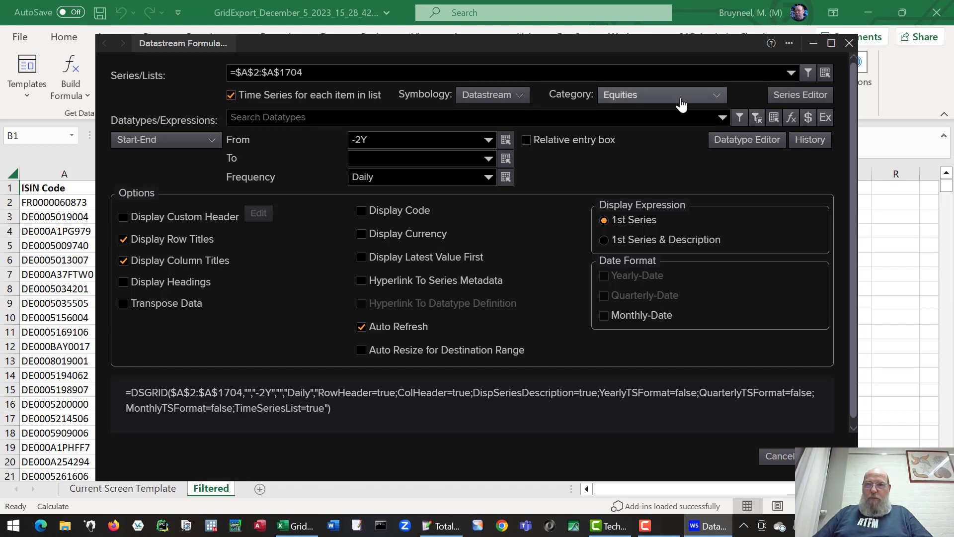
pyautogui.moveTo(749, 104)
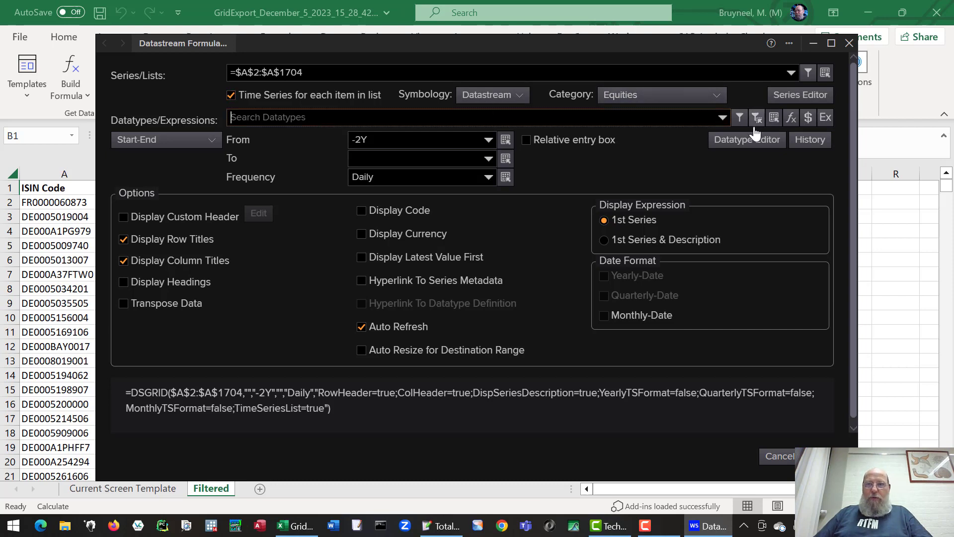
pyautogui.moveTo(739, 117)
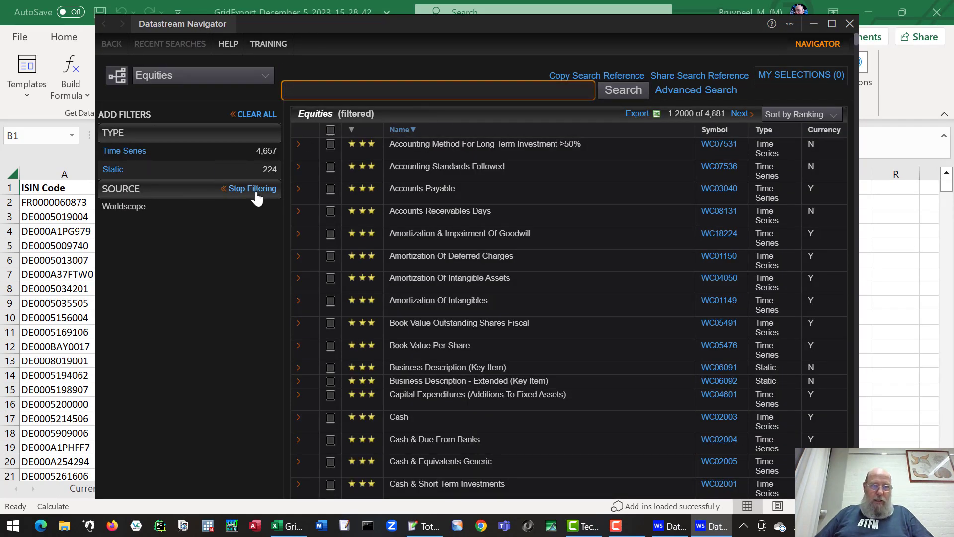
# Stop the Worldscope filter, search 'total assets' and use Total Assets (WC02999) as the datatype
pyautogui.click(251, 189)
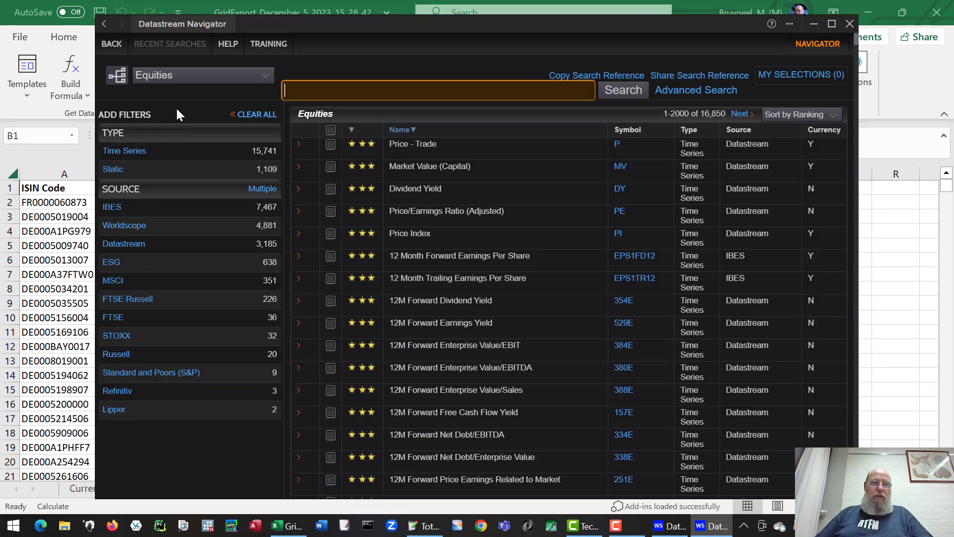
pyautogui.moveTo(253, 115)
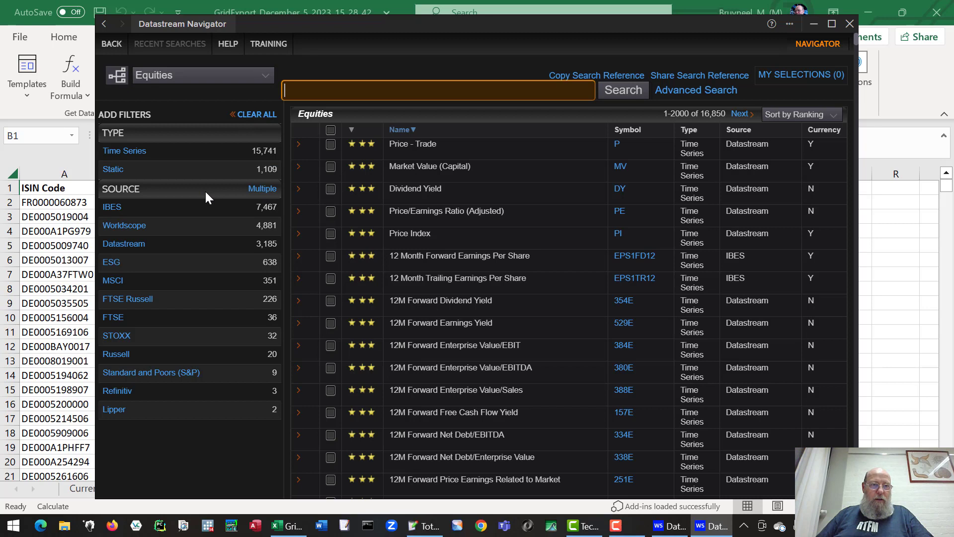
pyautogui.moveTo(123, 226)
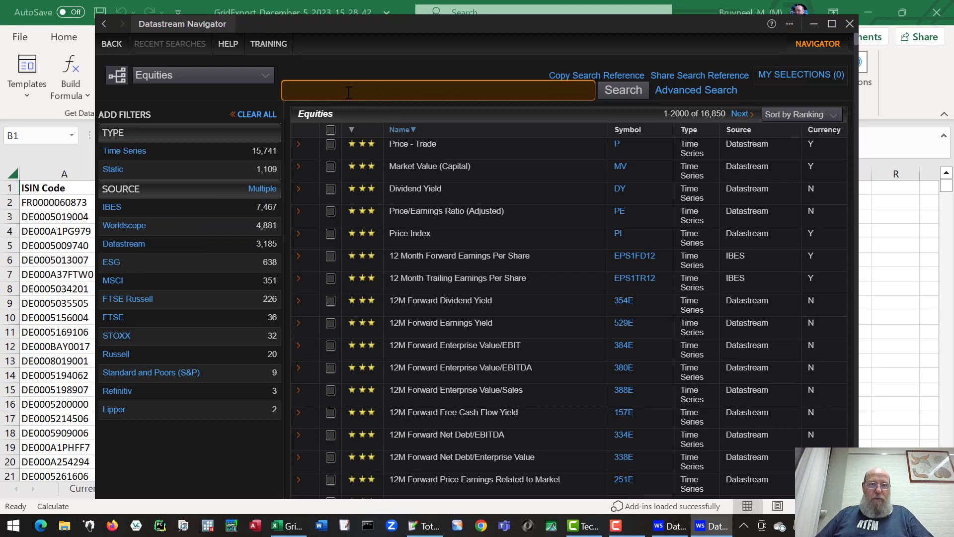
pyautogui.write('t')
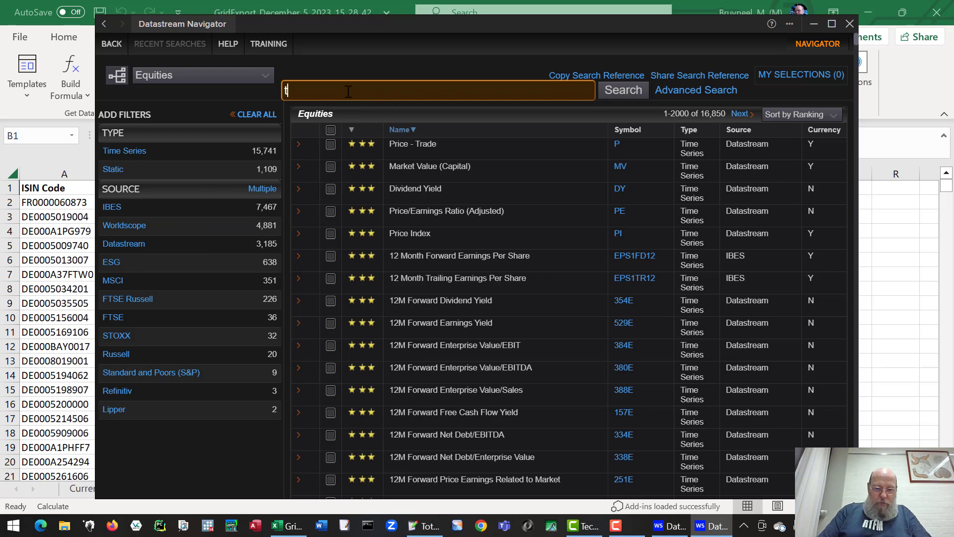
pyautogui.write('otal assets')
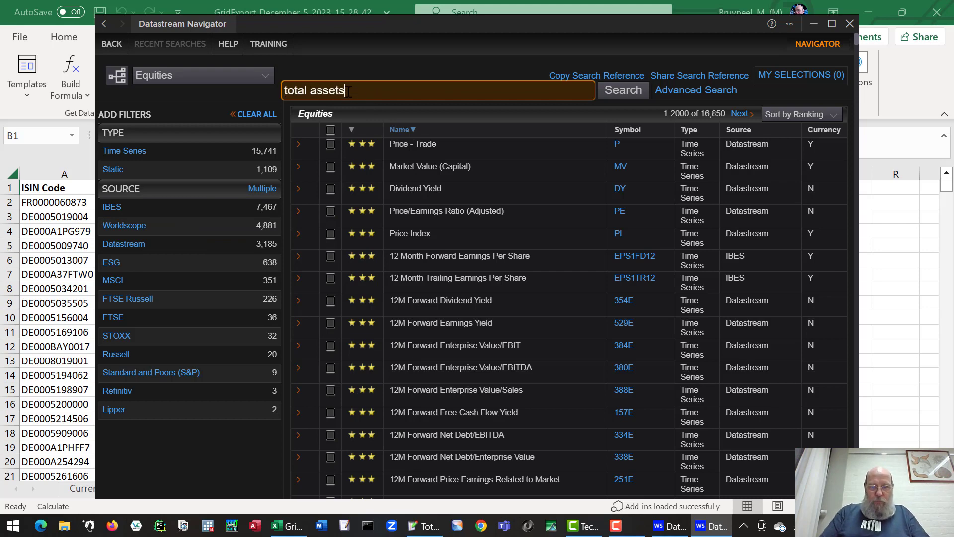
pyautogui.click(622, 90)
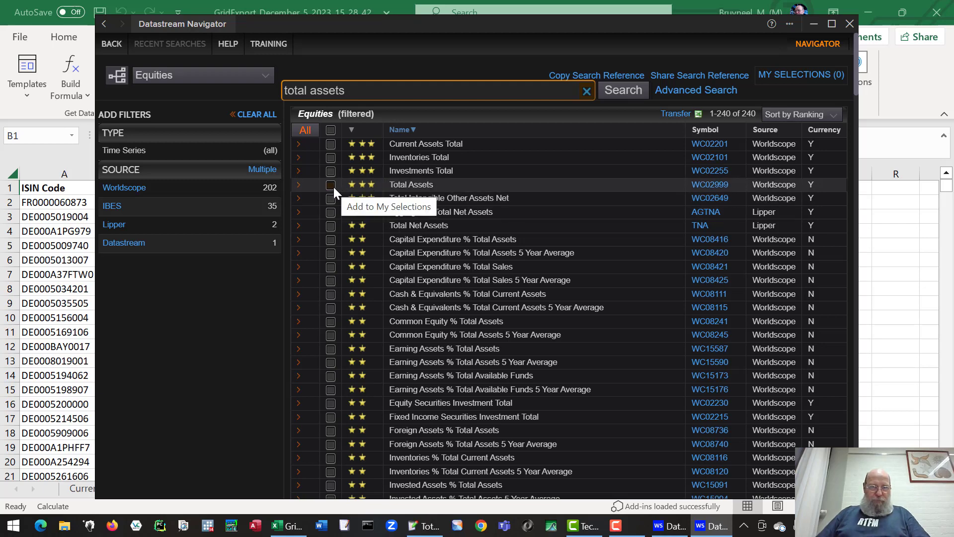
pyautogui.click(330, 185)
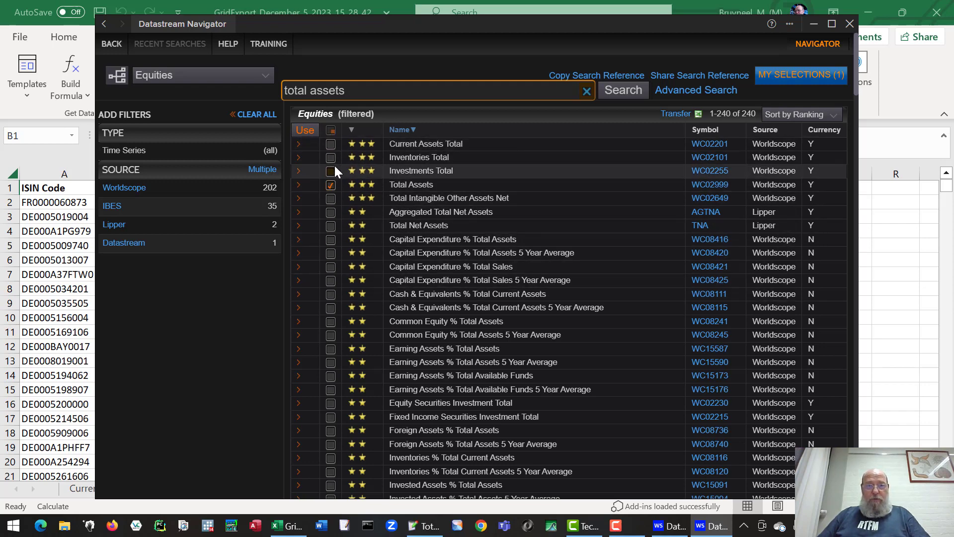
pyautogui.moveTo(304, 130)
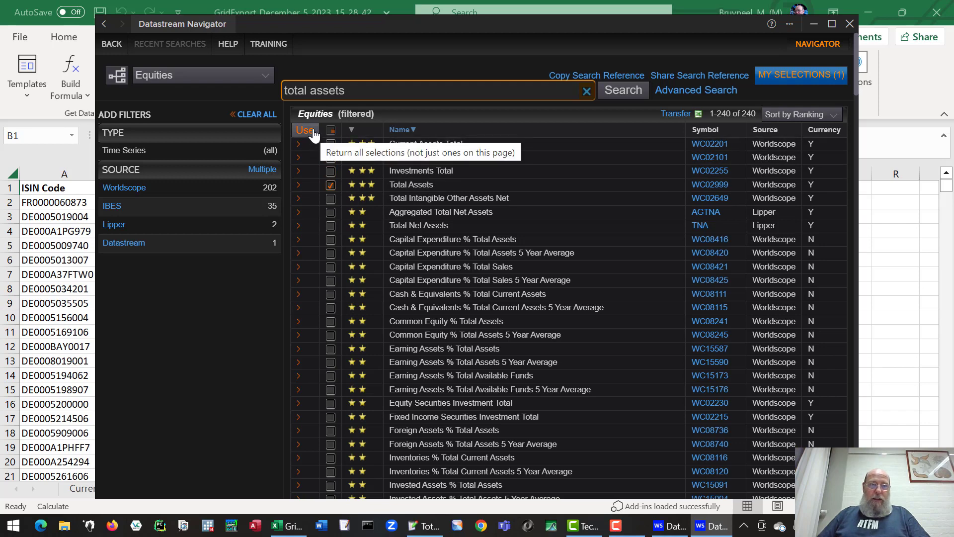
pyautogui.click(305, 130)
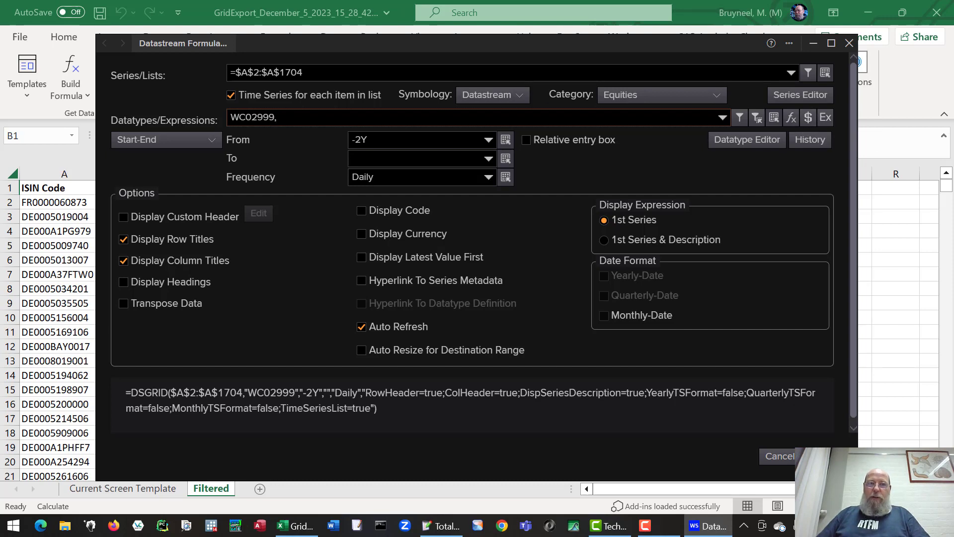
pyautogui.moveTo(808, 118)
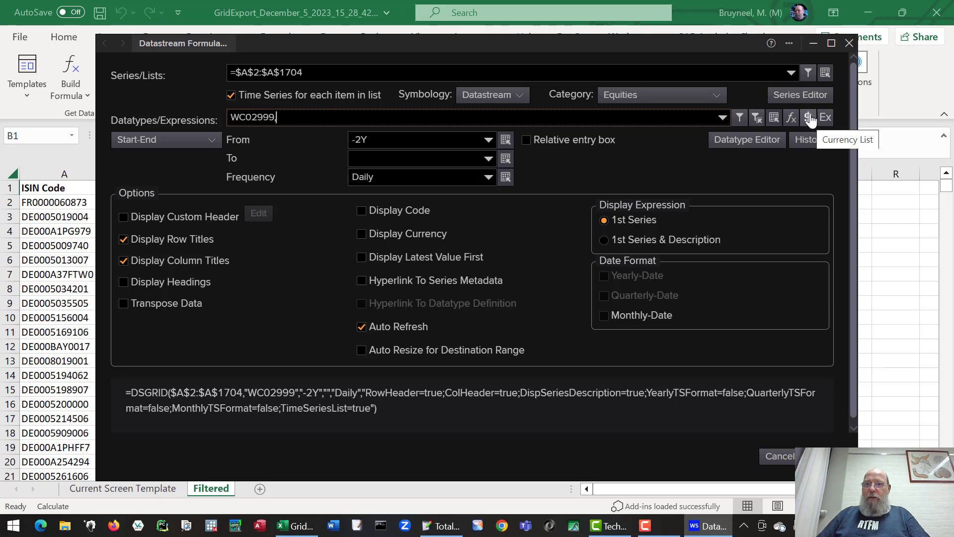
# Choose Euro from the currency list so the datatype becomes X(WC02999)~E
pyautogui.click(809, 117)
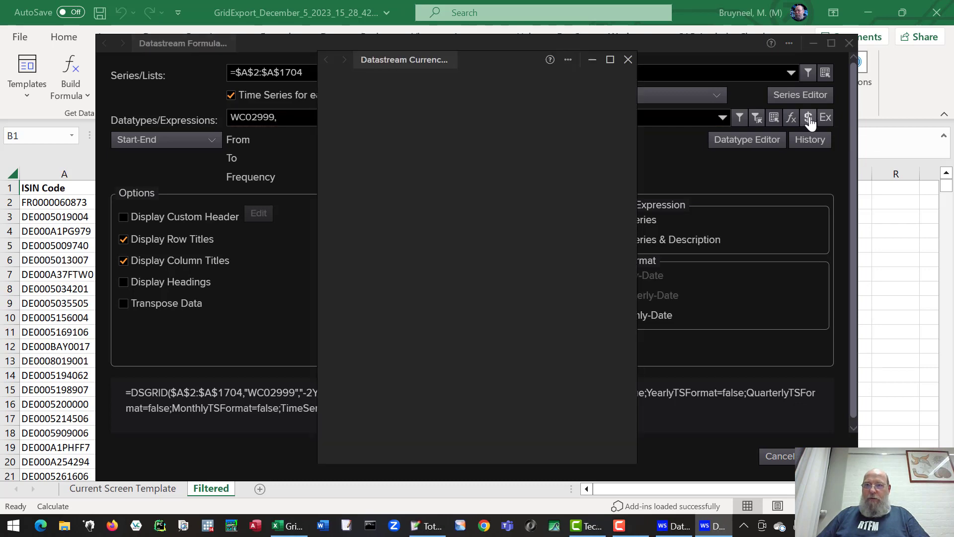
pyautogui.click(808, 117)
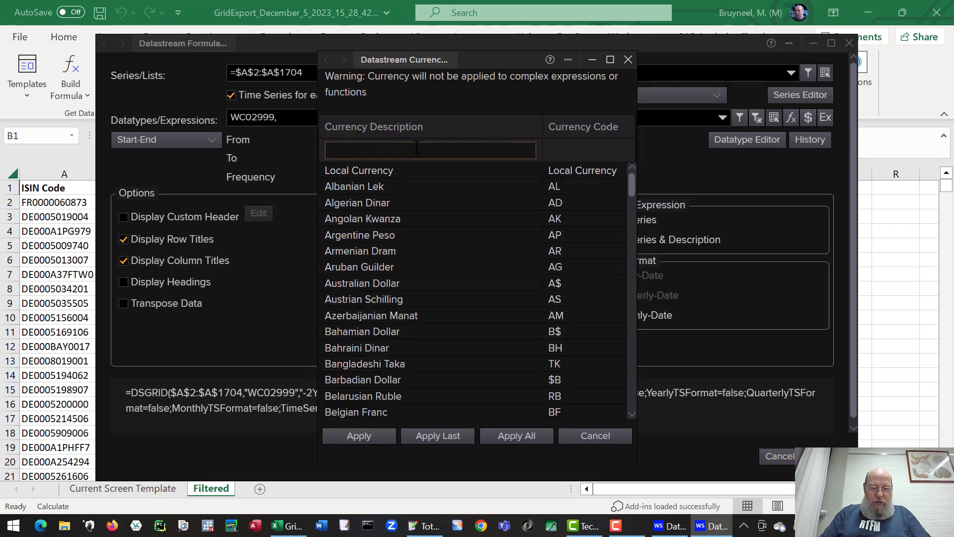
pyautogui.write('euro')
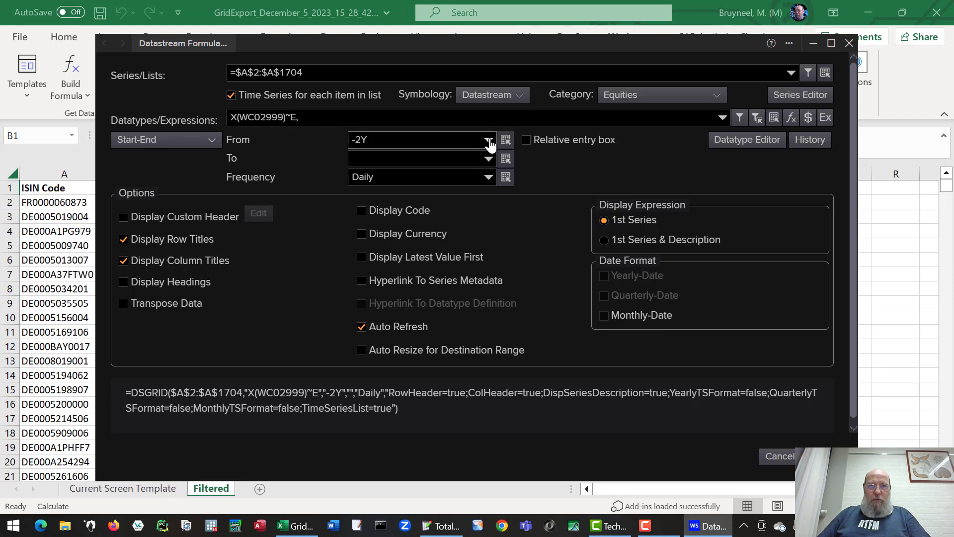
# Set period 2010-01-01 to 2022-12-31, Yearly frequency, with Transpose Data and Display Code ticked
pyautogui.click(489, 140)
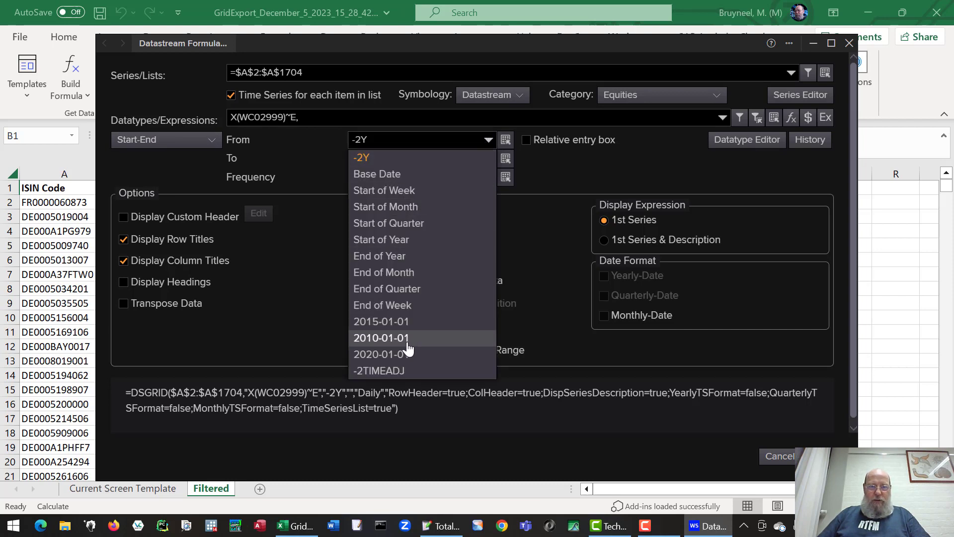
pyautogui.click(380, 338)
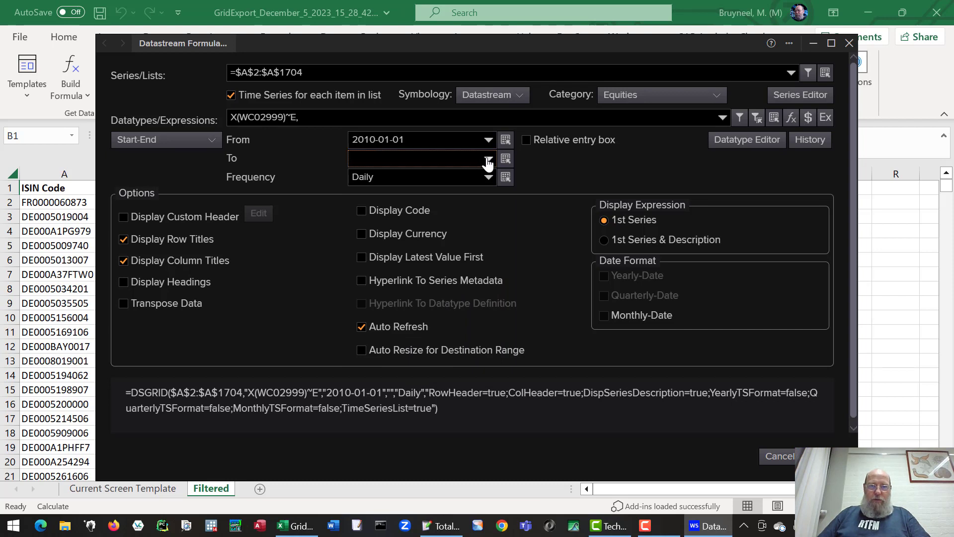
pyautogui.click(487, 158)
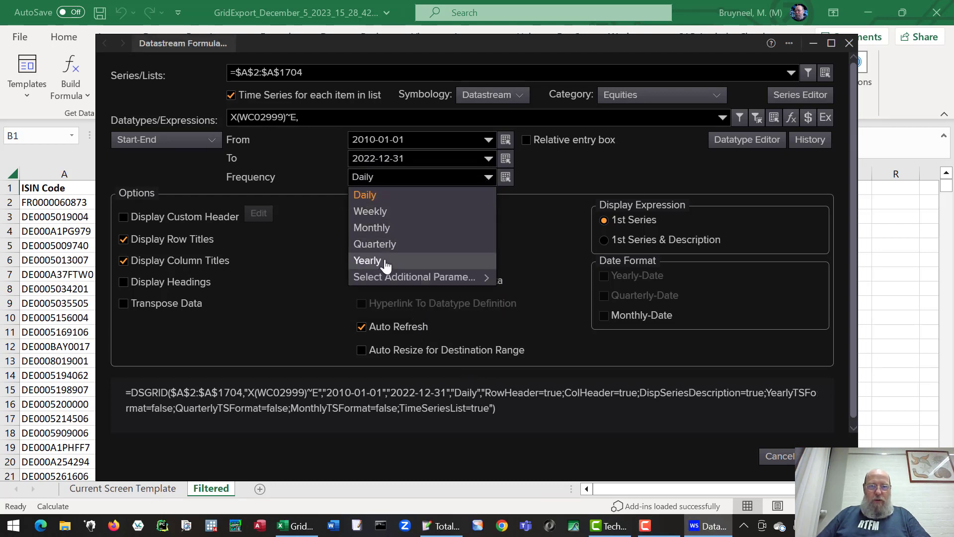
pyautogui.click(368, 260)
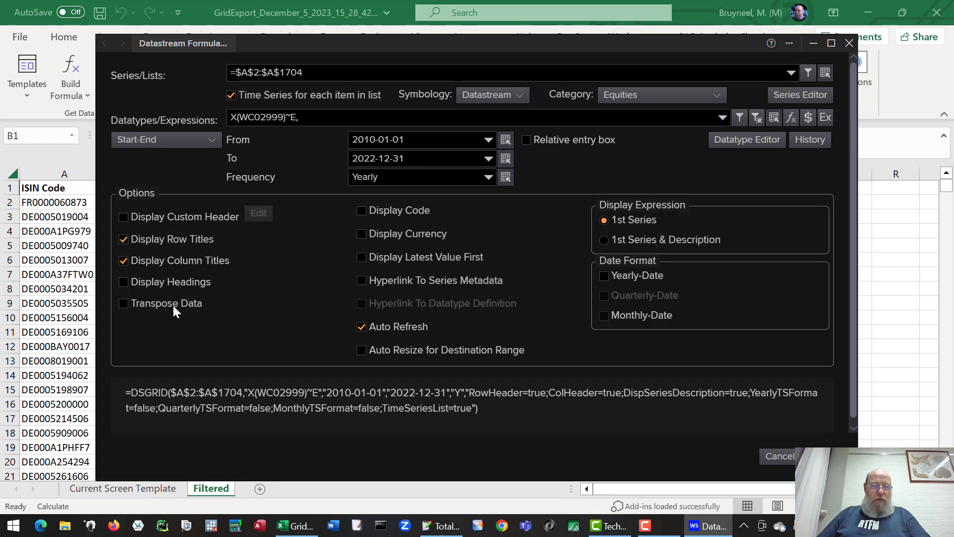
pyautogui.click(123, 303)
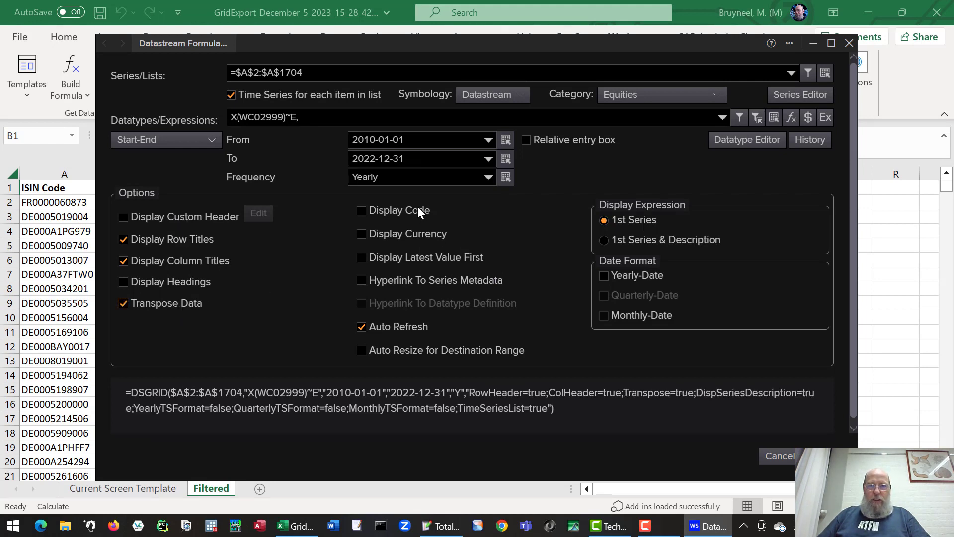
pyautogui.click(360, 209)
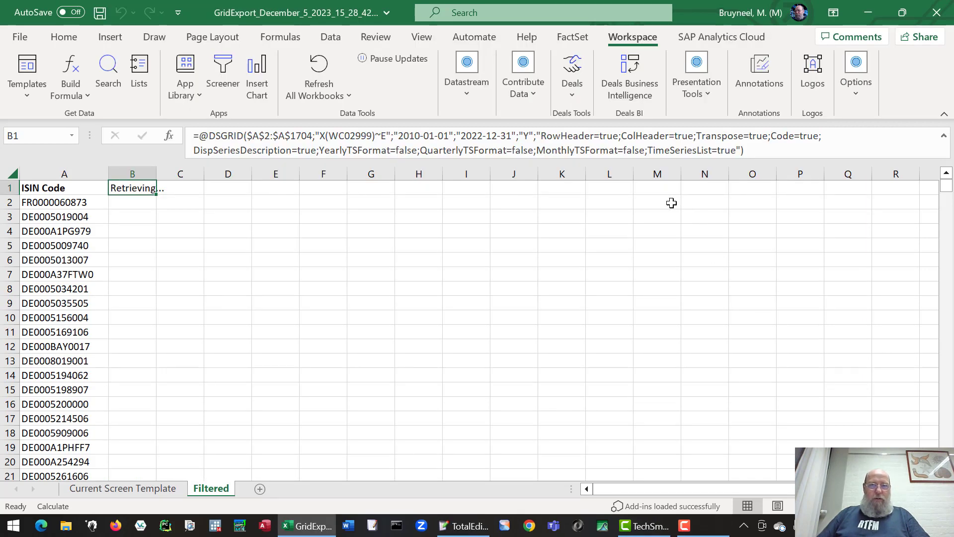
pyautogui.moveTo(645, 202)
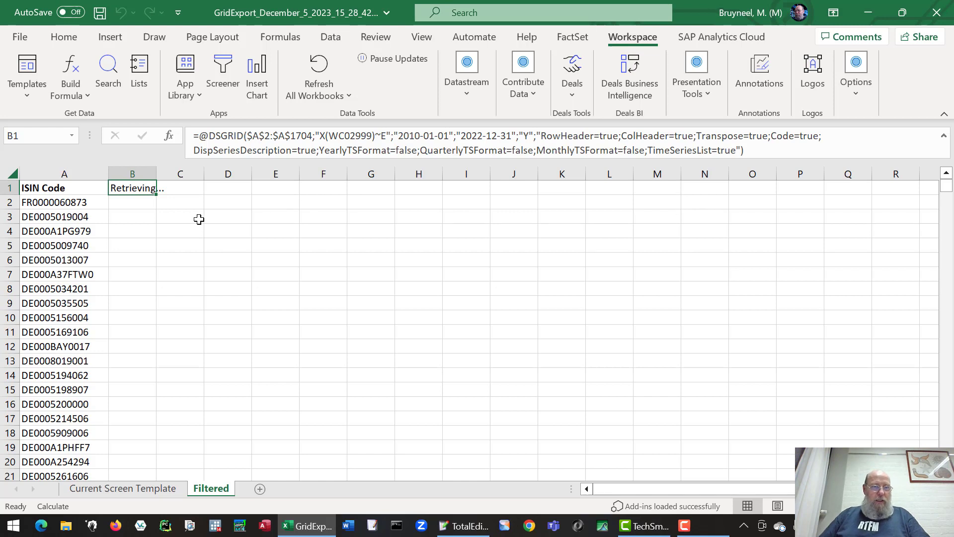
pyautogui.moveTo(242, 259)
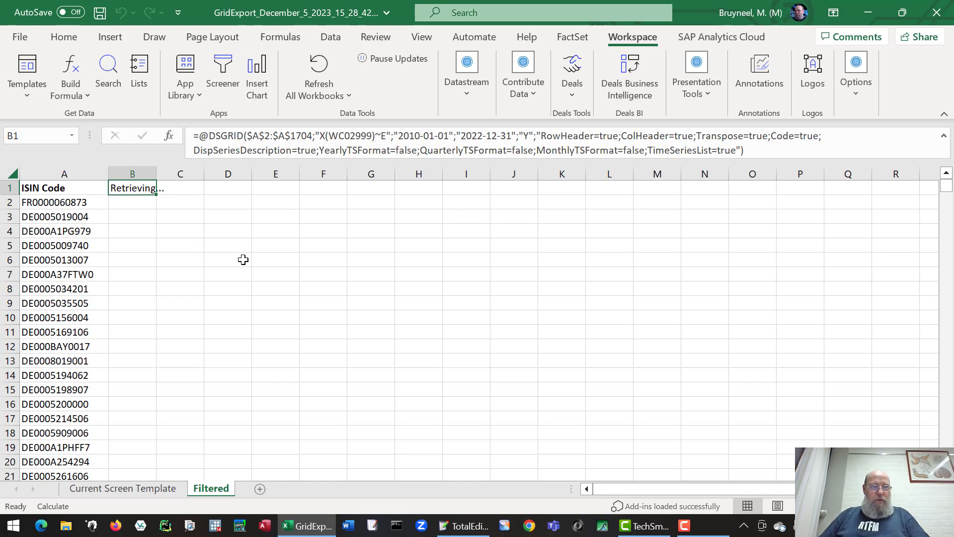
pyautogui.moveTo(325, 256)
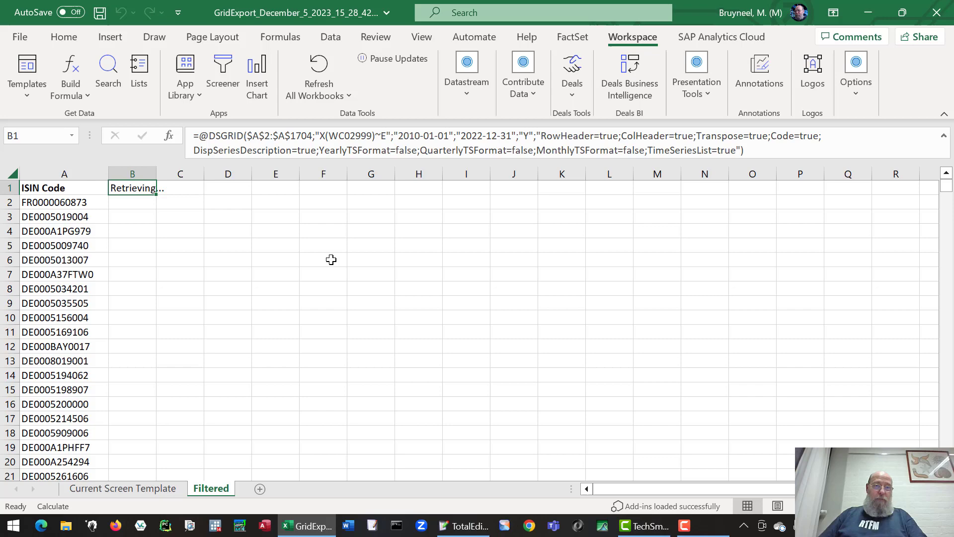
pyautogui.moveTo(341, 255)
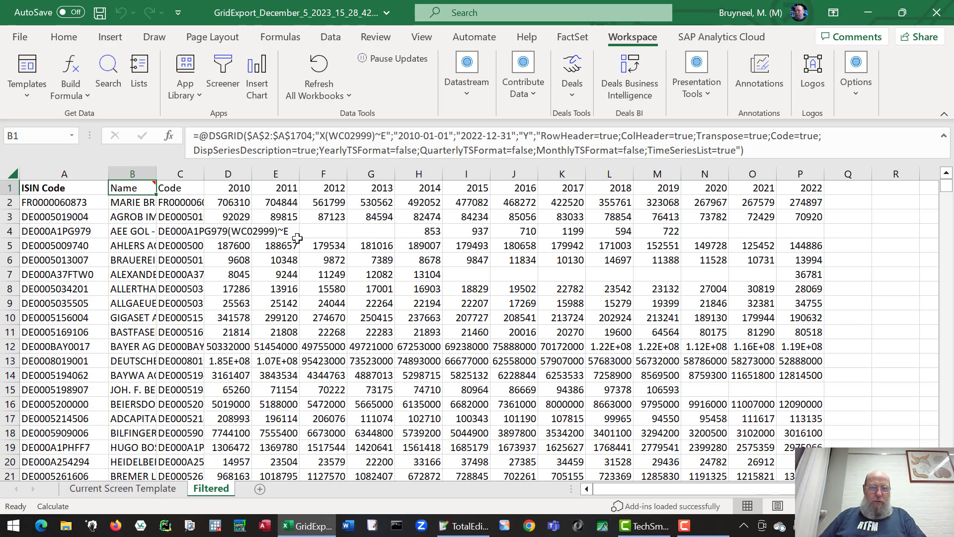
pyautogui.moveTo(180, 291)
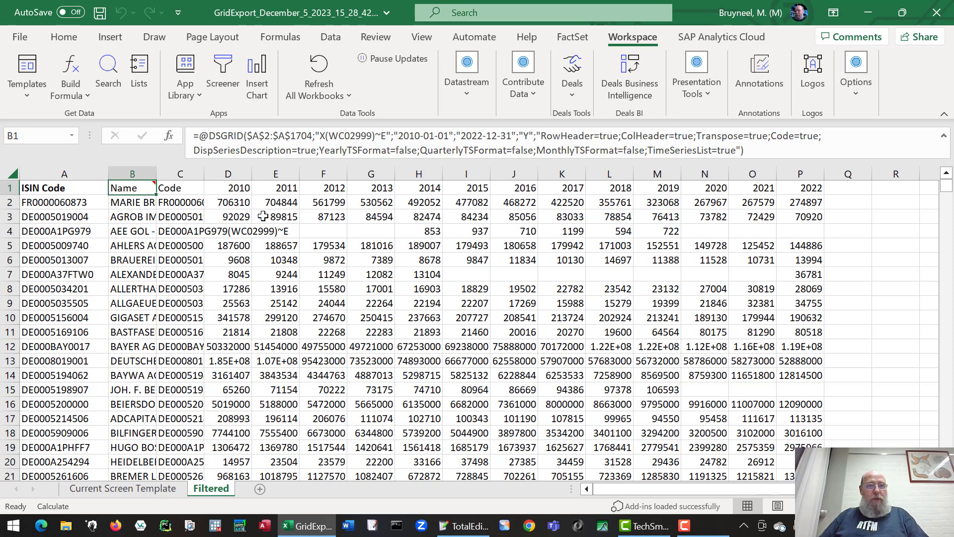
pyautogui.moveTo(225, 194)
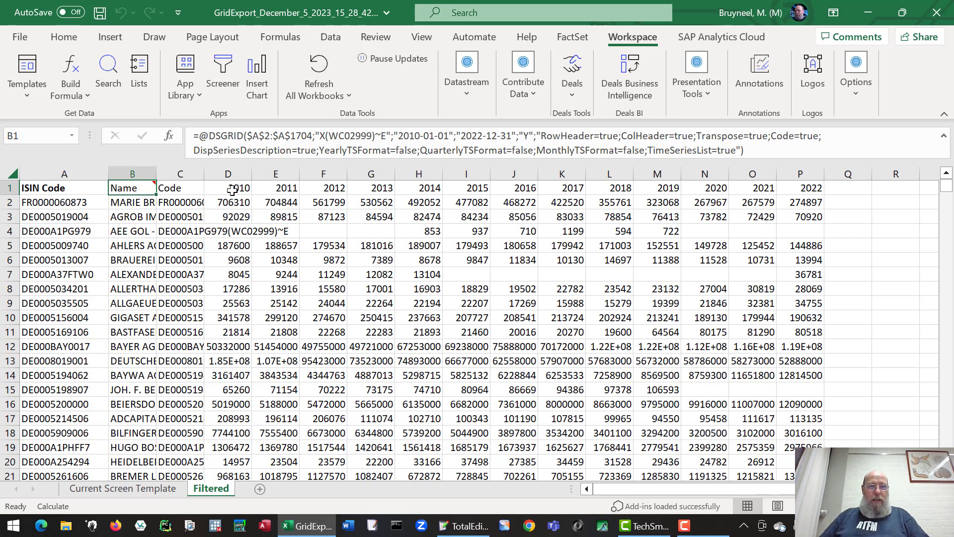
pyautogui.moveTo(517, 209)
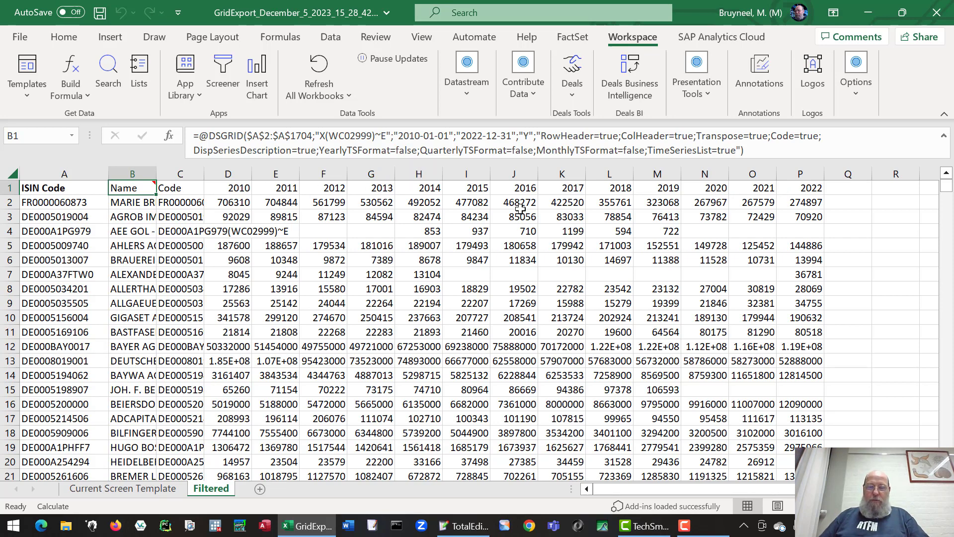
pyautogui.moveTo(736, 327)
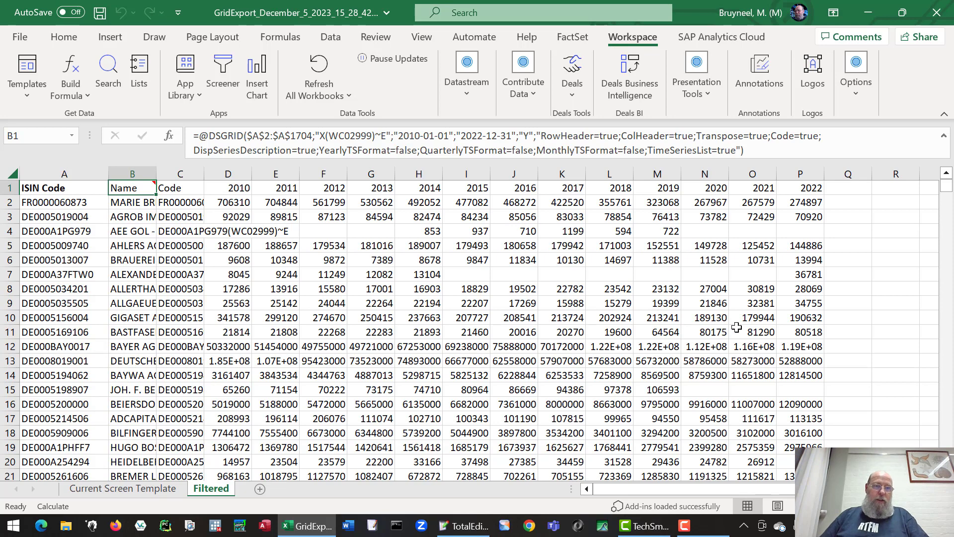
pyautogui.moveTo(790, 385)
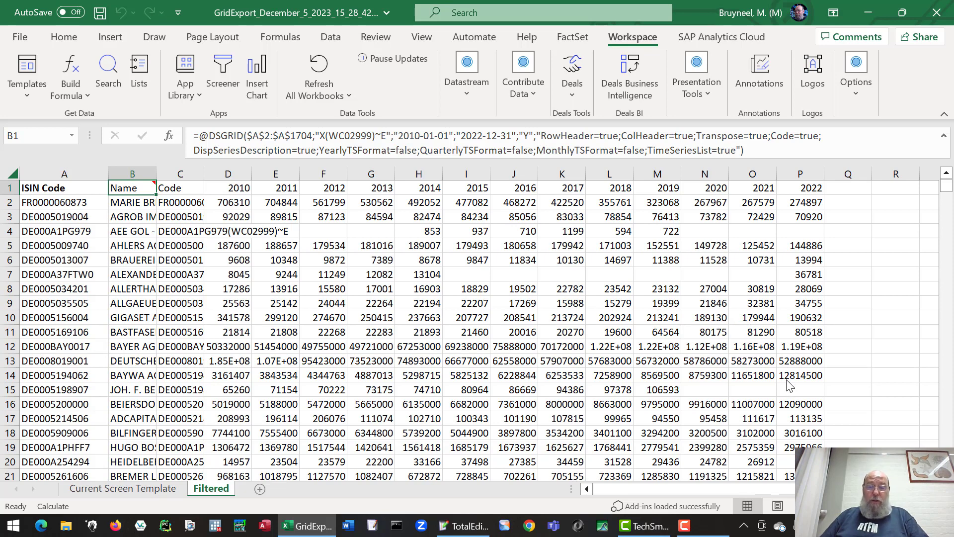